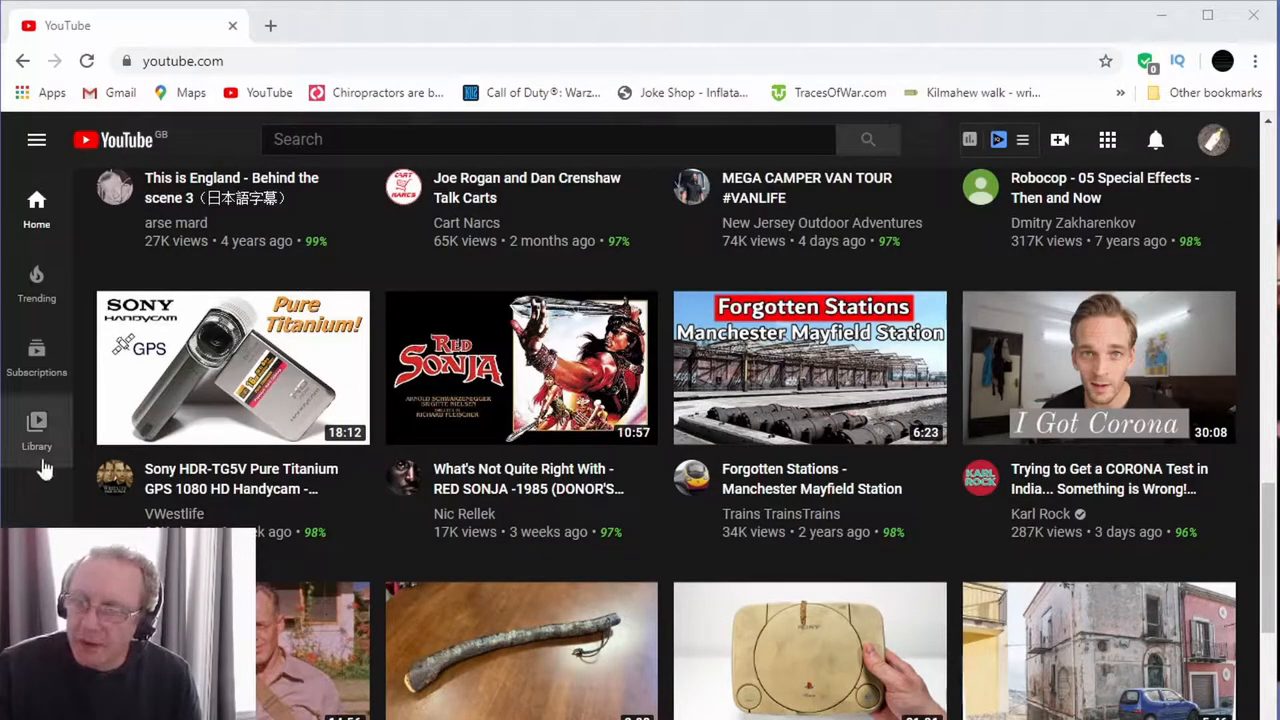
{"action": "mouse_move", "coordinate": [690, 296]}
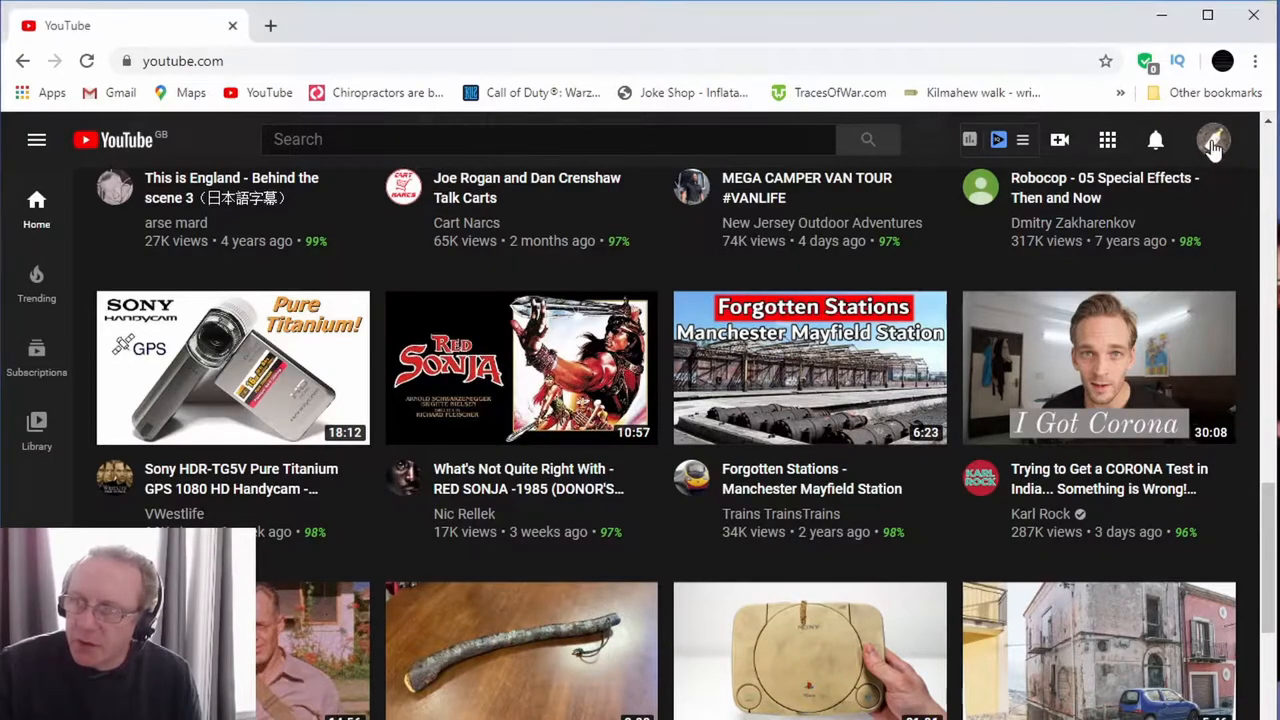
Reach YouTube Studio's Videos list and browse the uploads down to the April 15, 2020 video
{"action": "left_click", "coordinate": [1212, 140]}
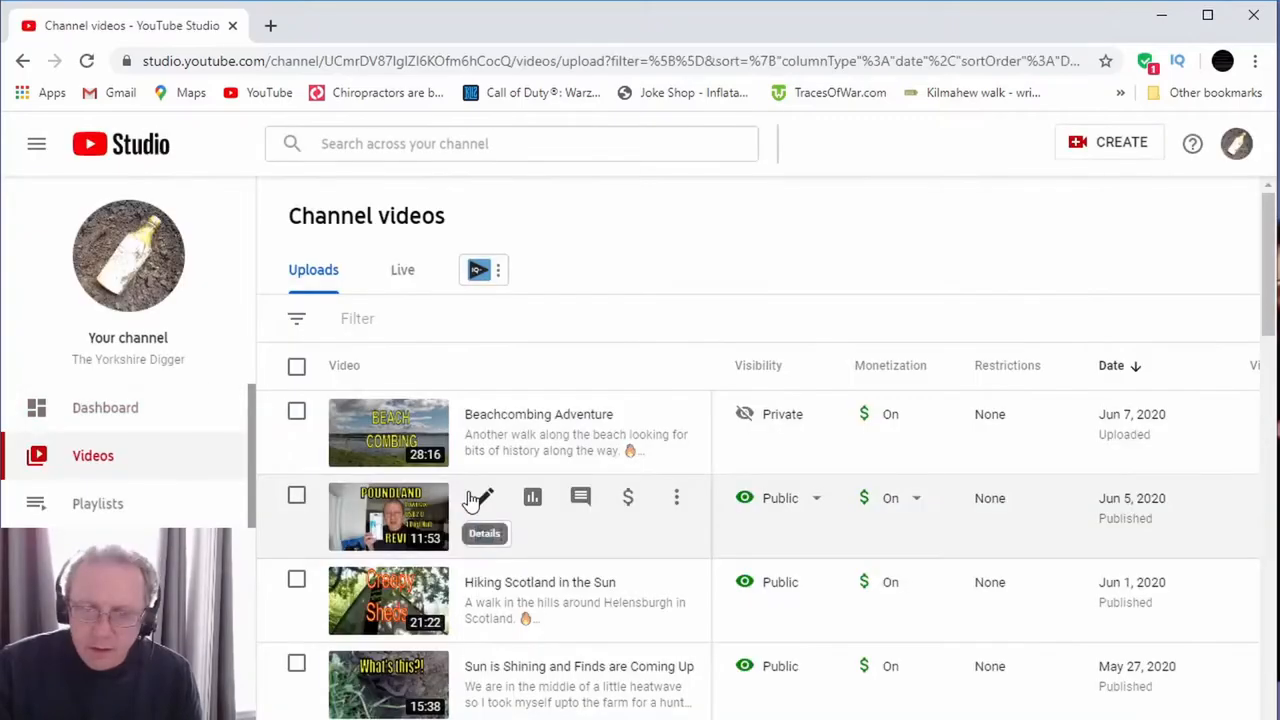
{"action": "scroll", "scroll_direction": "down", "scroll_amount": 3}
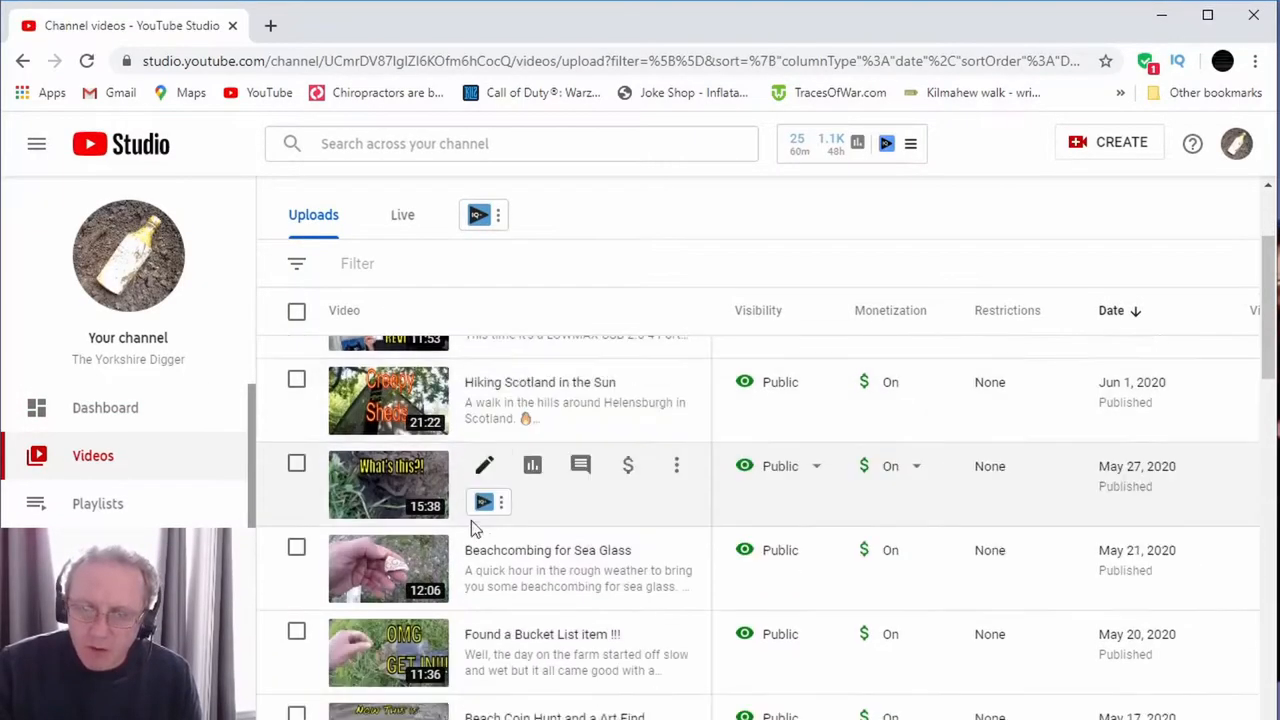
{"action": "scroll", "scroll_direction": "down", "scroll_amount": 3}
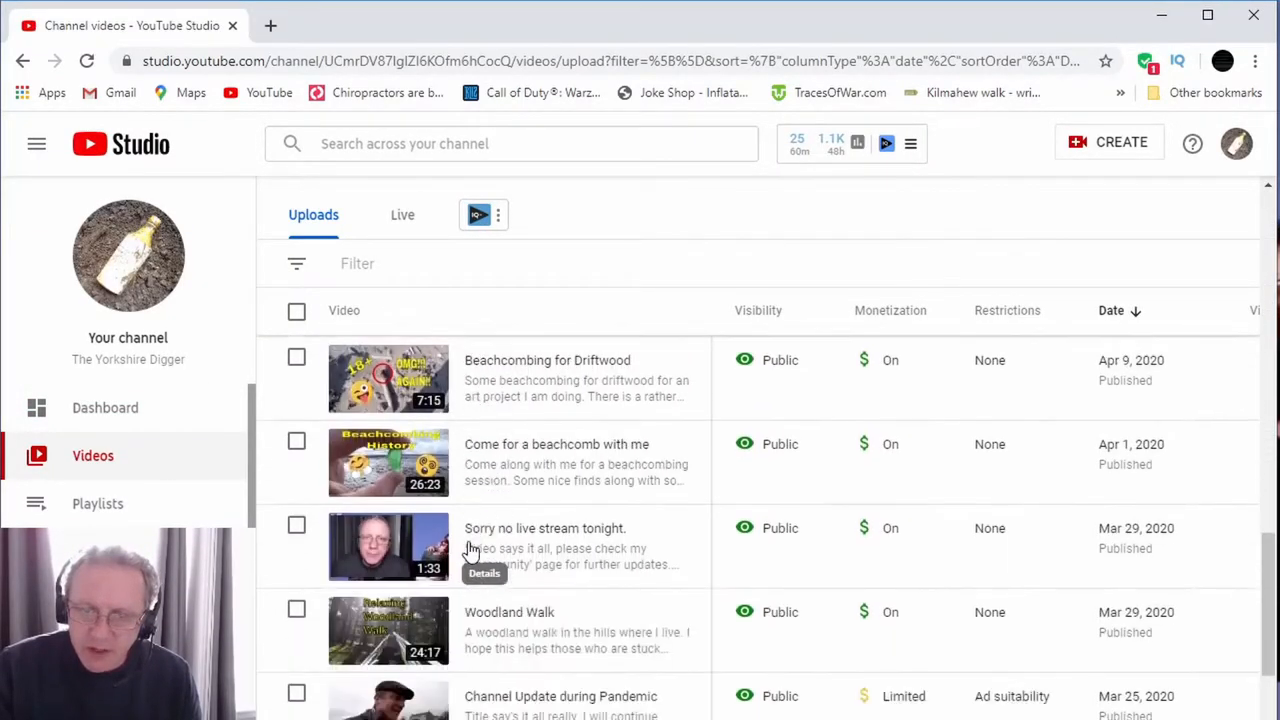
{"action": "scroll", "scroll_direction": "down", "scroll_amount": 3}
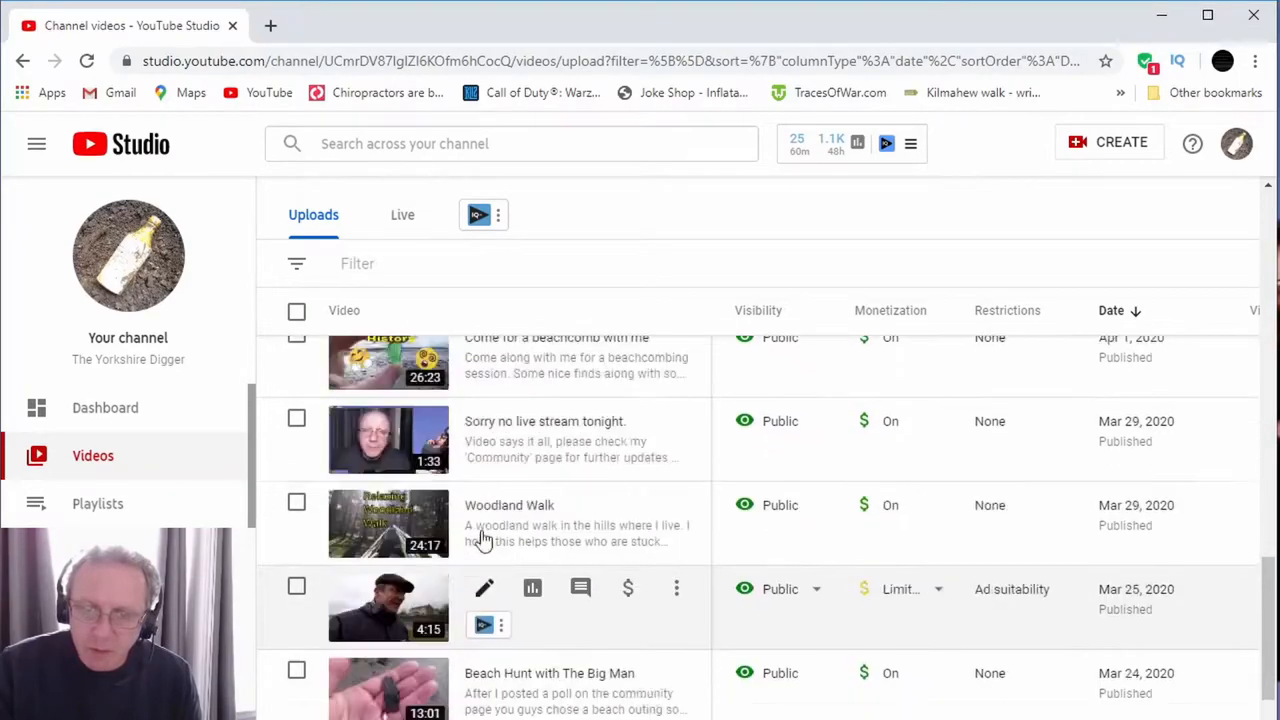
{"action": "scroll", "scroll_direction": "down", "scroll_amount": 3}
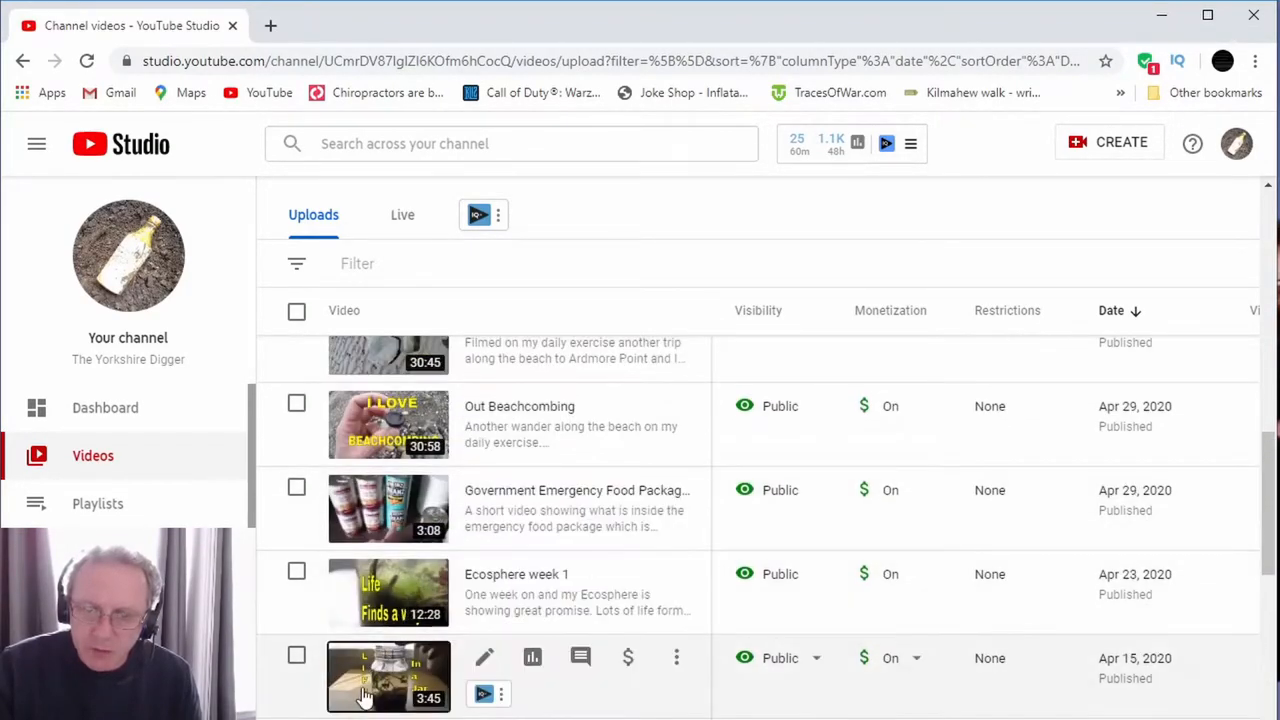
Open the April 15 'Ecosphere: Long Term Project' video so its watch page loads in a new tab
{"action": "left_click", "coordinate": [388, 676]}
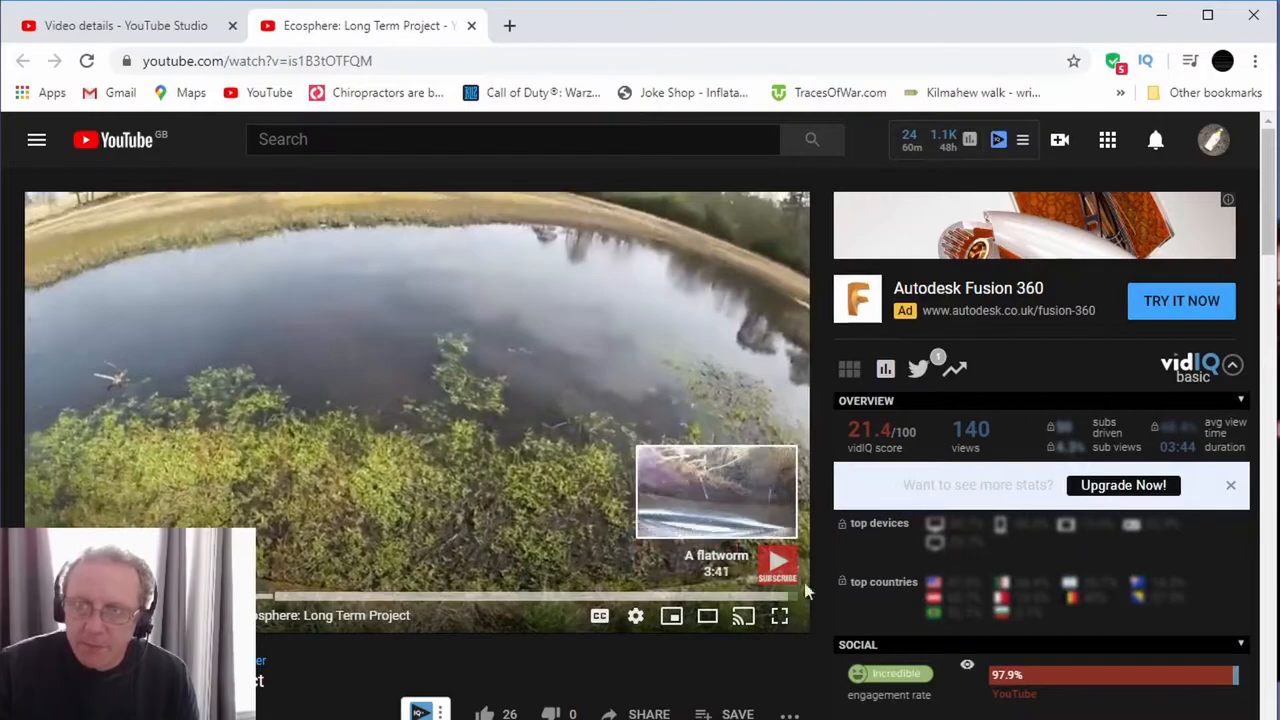
{"action": "mouse_move", "coordinate": [780, 616]}
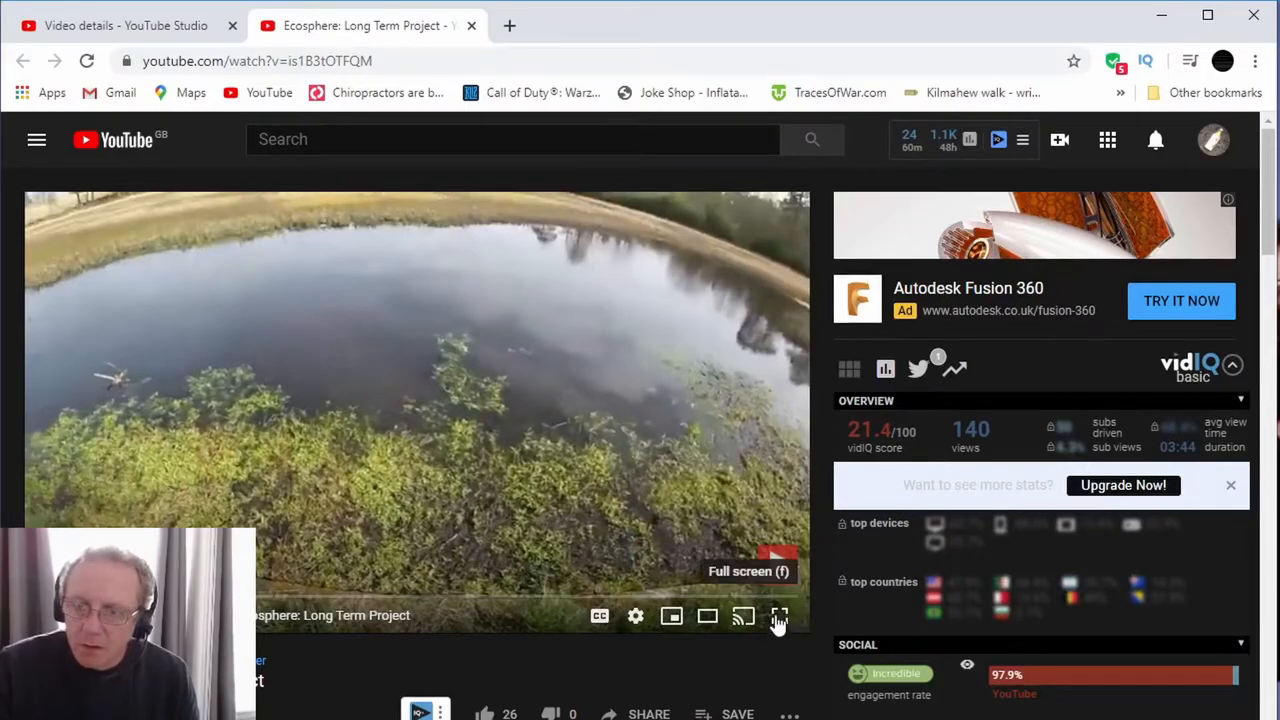
View the Ecosphere video full screen and preview chapter titles like 'What you need' on its timeline
{"action": "left_click", "coordinate": [780, 616]}
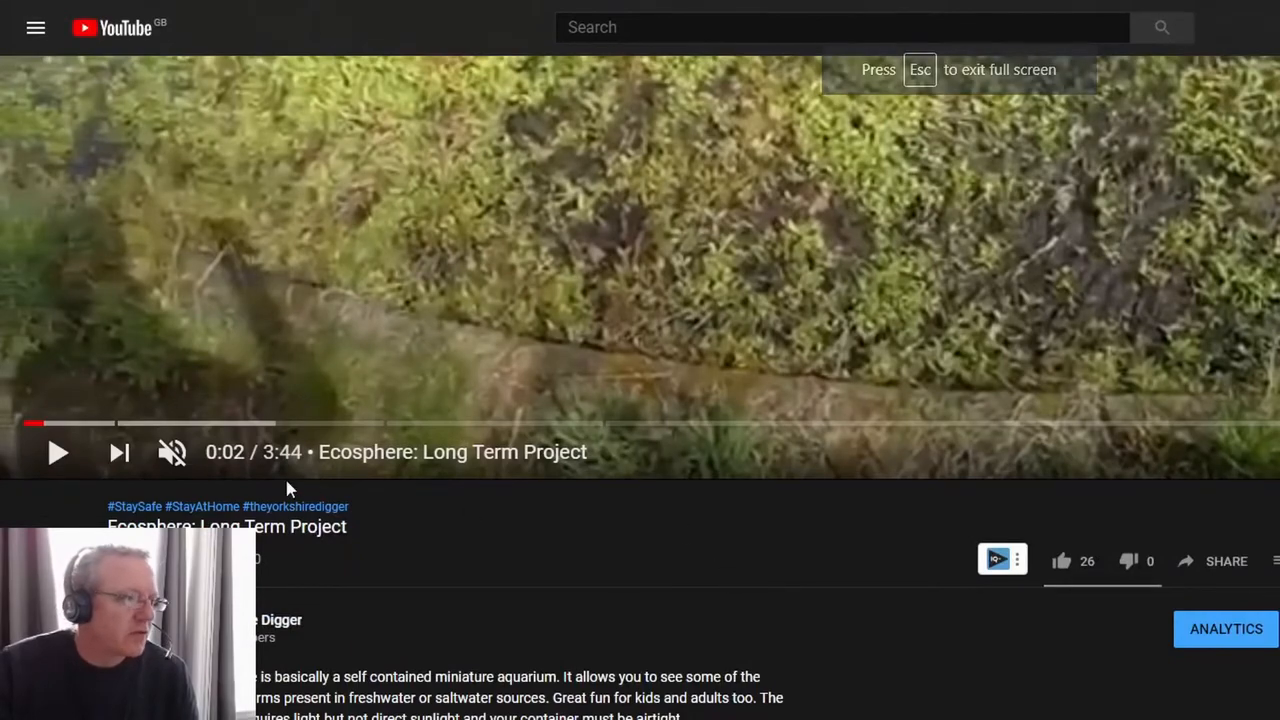
{"action": "mouse_move", "coordinate": [76, 424]}
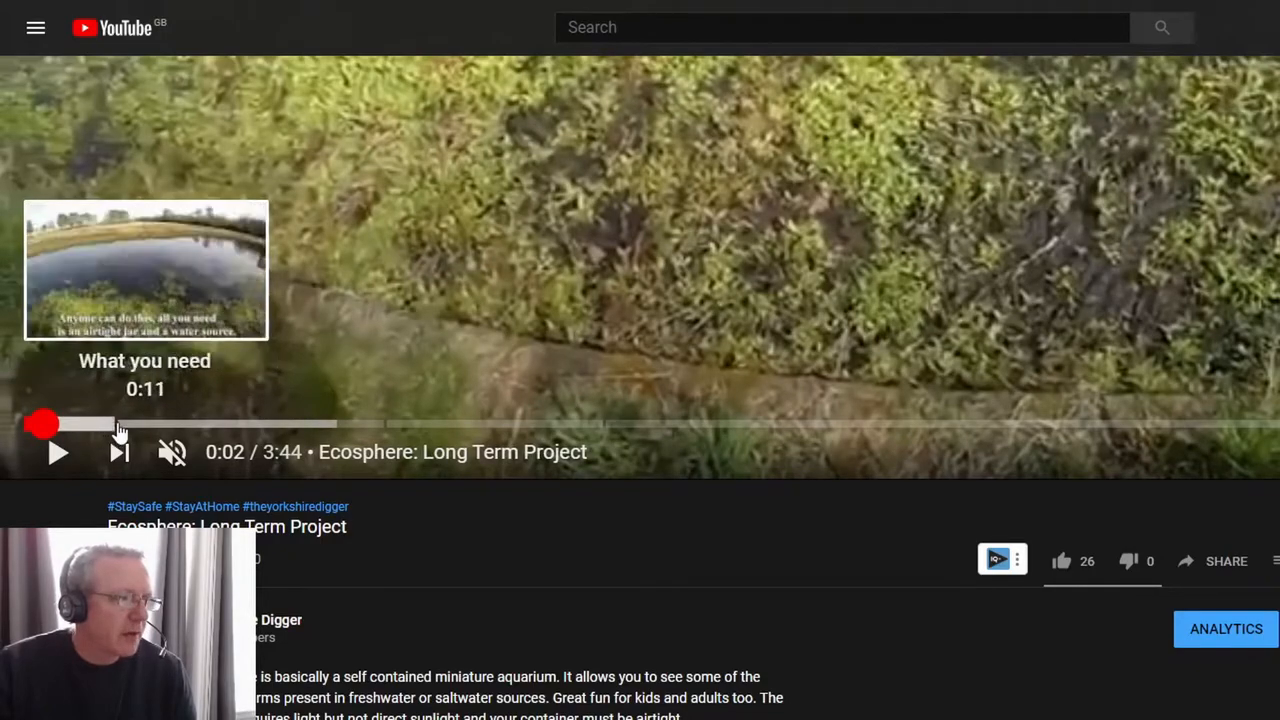
{"action": "mouse_move", "coordinate": [108, 428]}
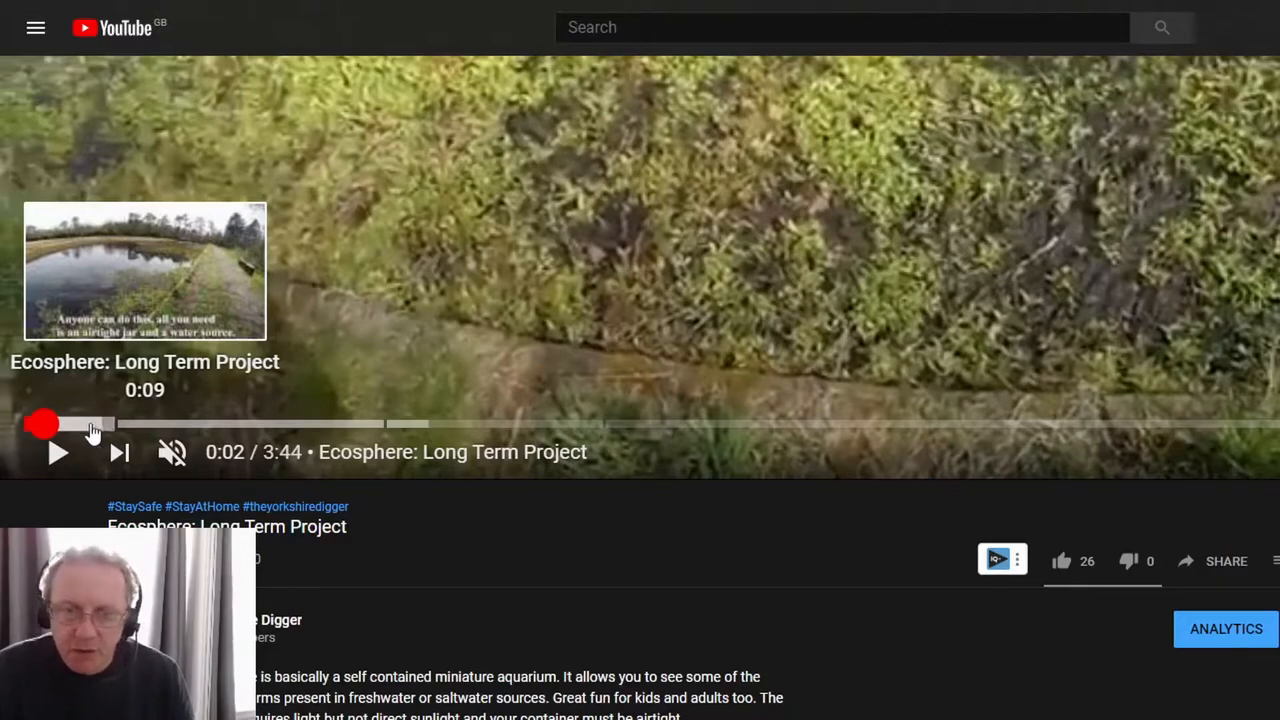
{"action": "mouse_move", "coordinate": [170, 424]}
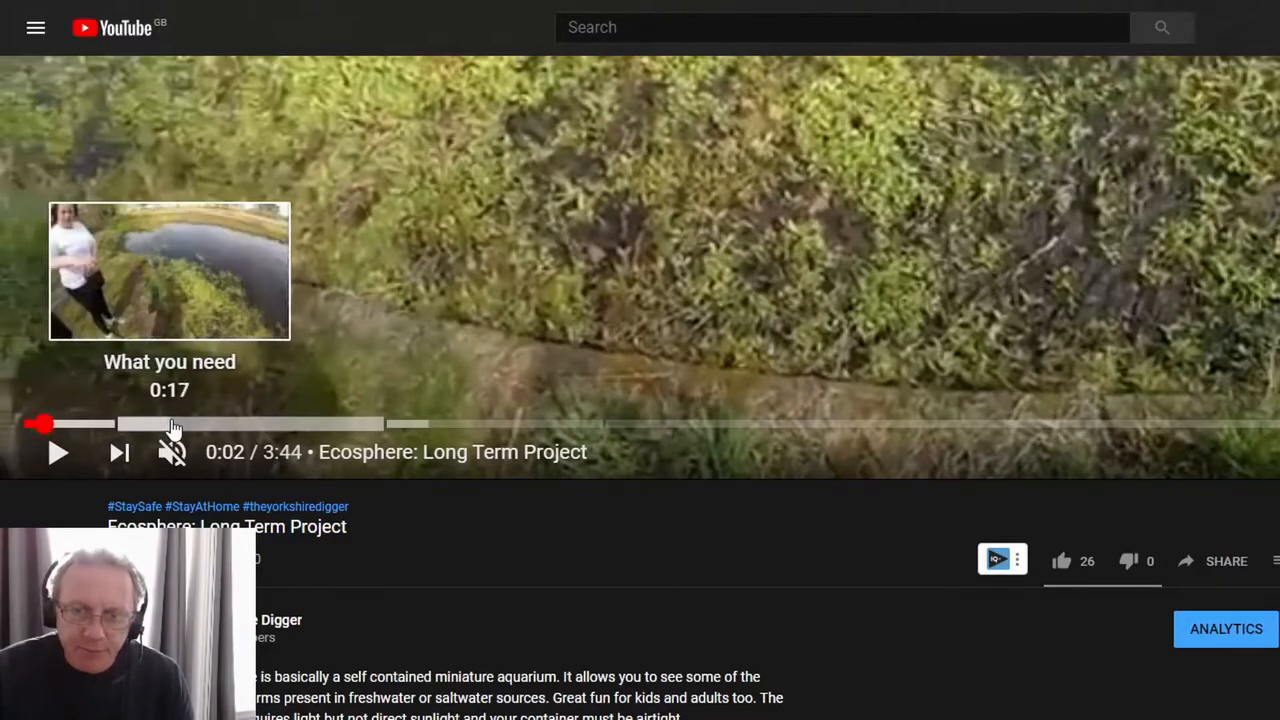
{"action": "left_click_drag", "start_coordinate": [170, 424], "coordinate": [96, 424]}
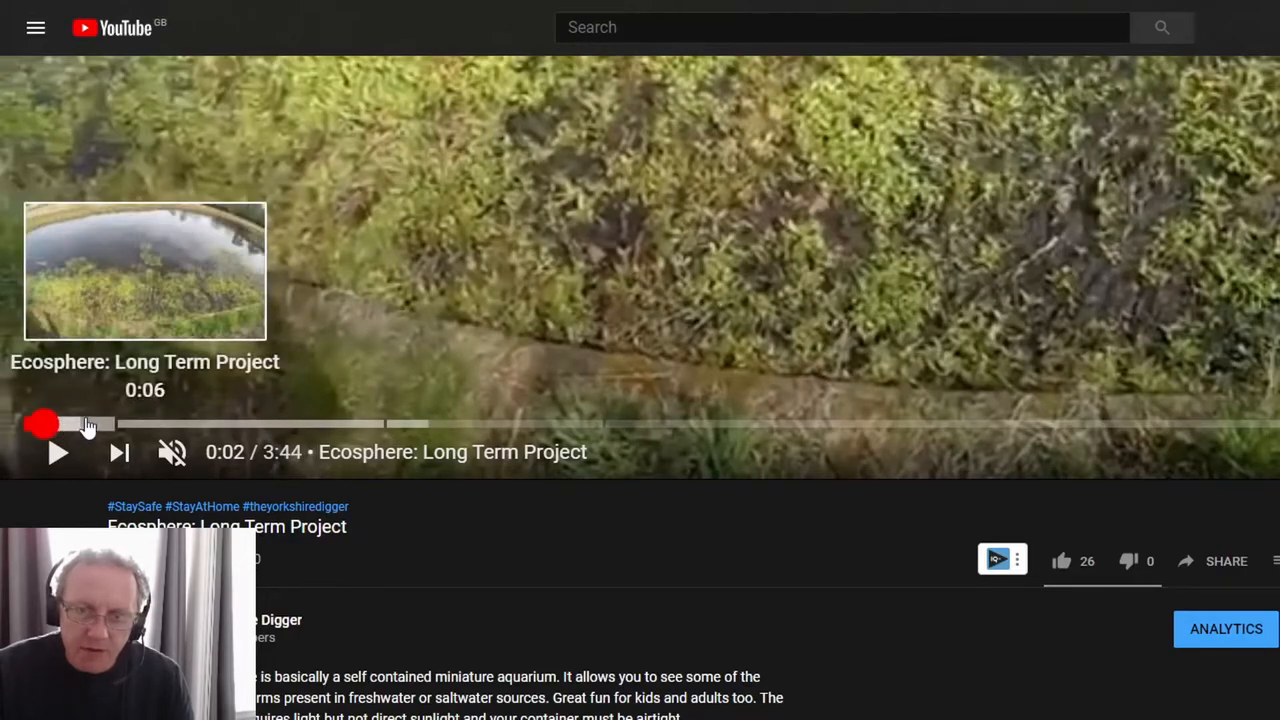
{"action": "mouse_move", "coordinate": [210, 424]}
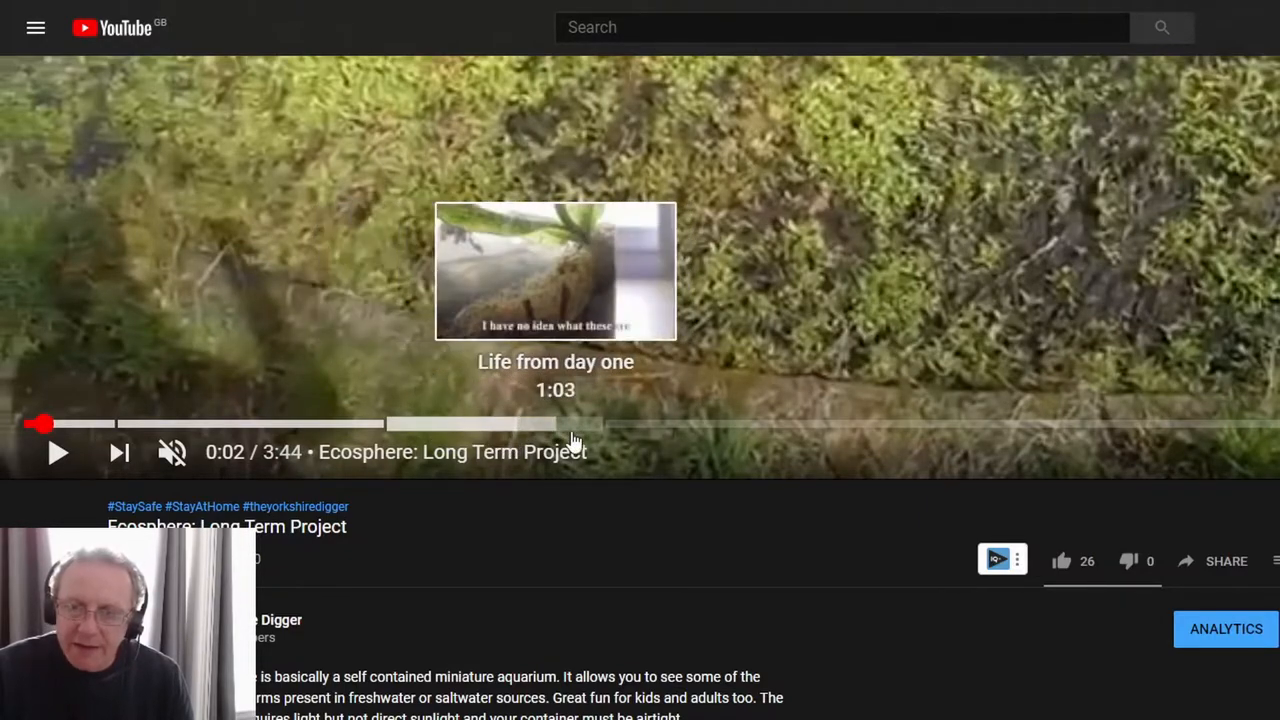
{"action": "mouse_move", "coordinate": [464, 436]}
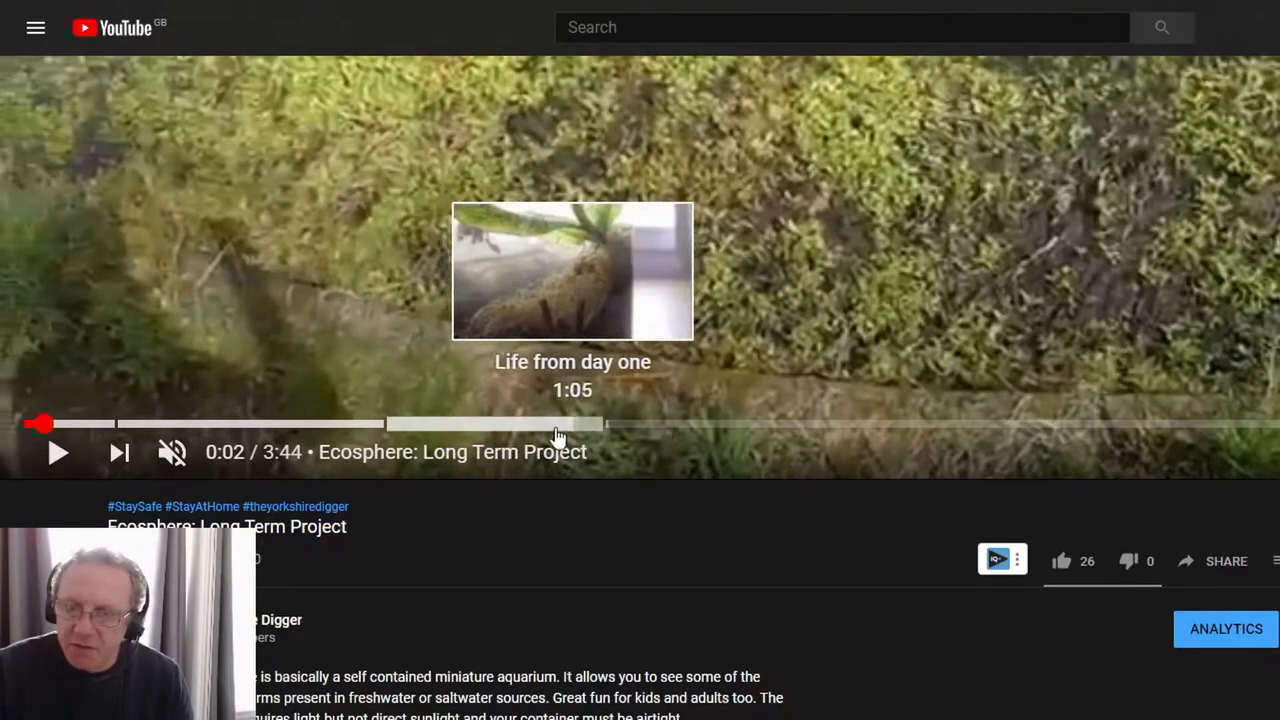
{"action": "mouse_move", "coordinate": [484, 436]}
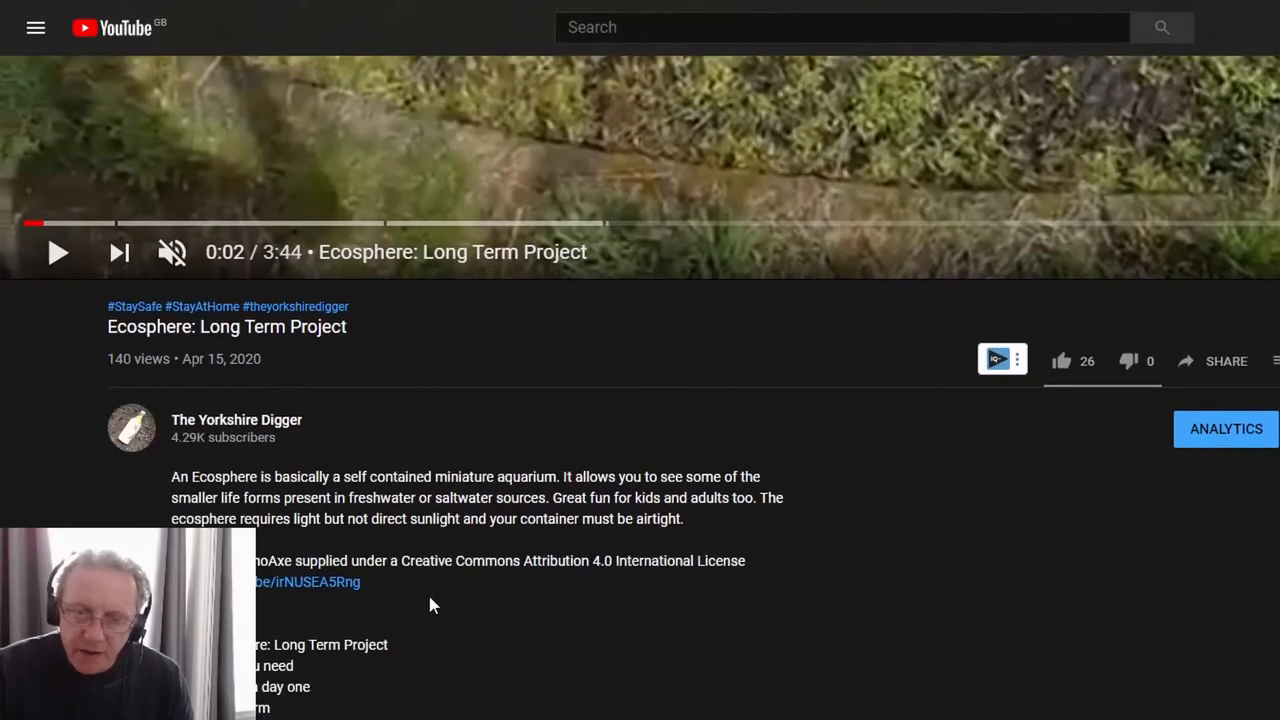
Reveal the description's Timestamps section listing Ecosphere, What you need, Life from day one and A flatworm
{"action": "scroll", "scroll_direction": "down", "scroll_amount": 3}
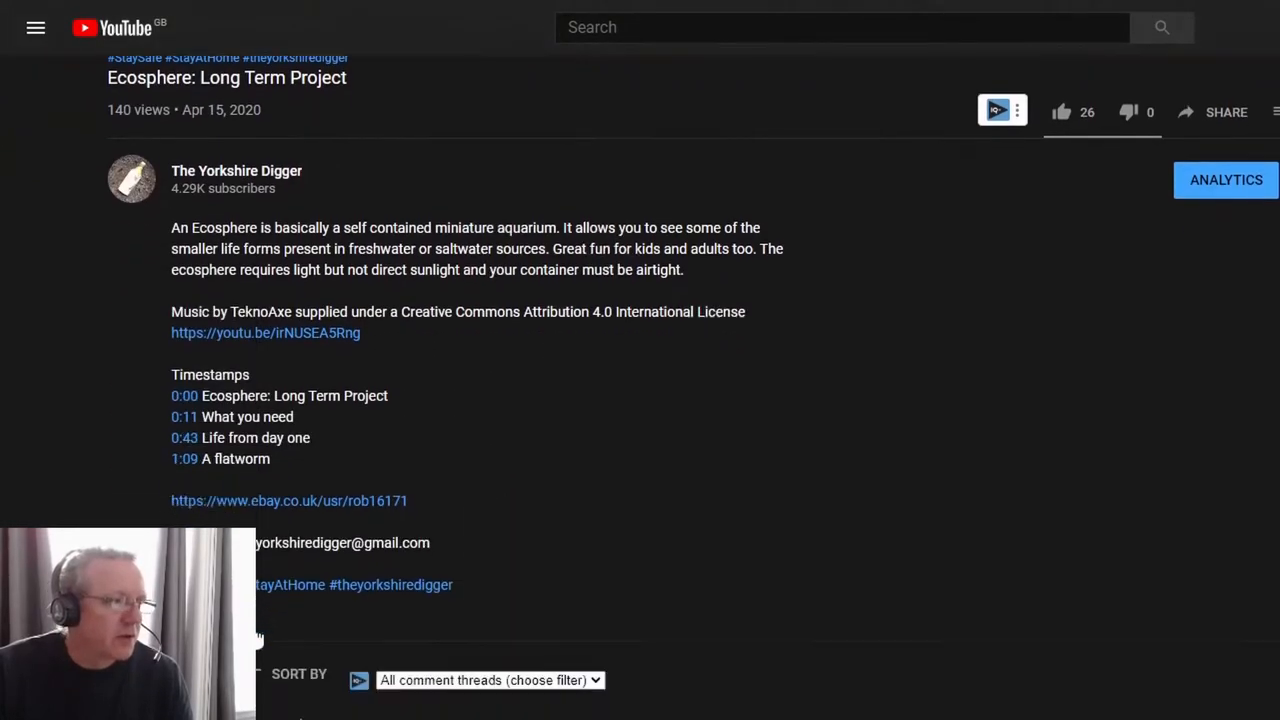
{"action": "scroll", "scroll_direction": "down", "scroll_amount": 3}
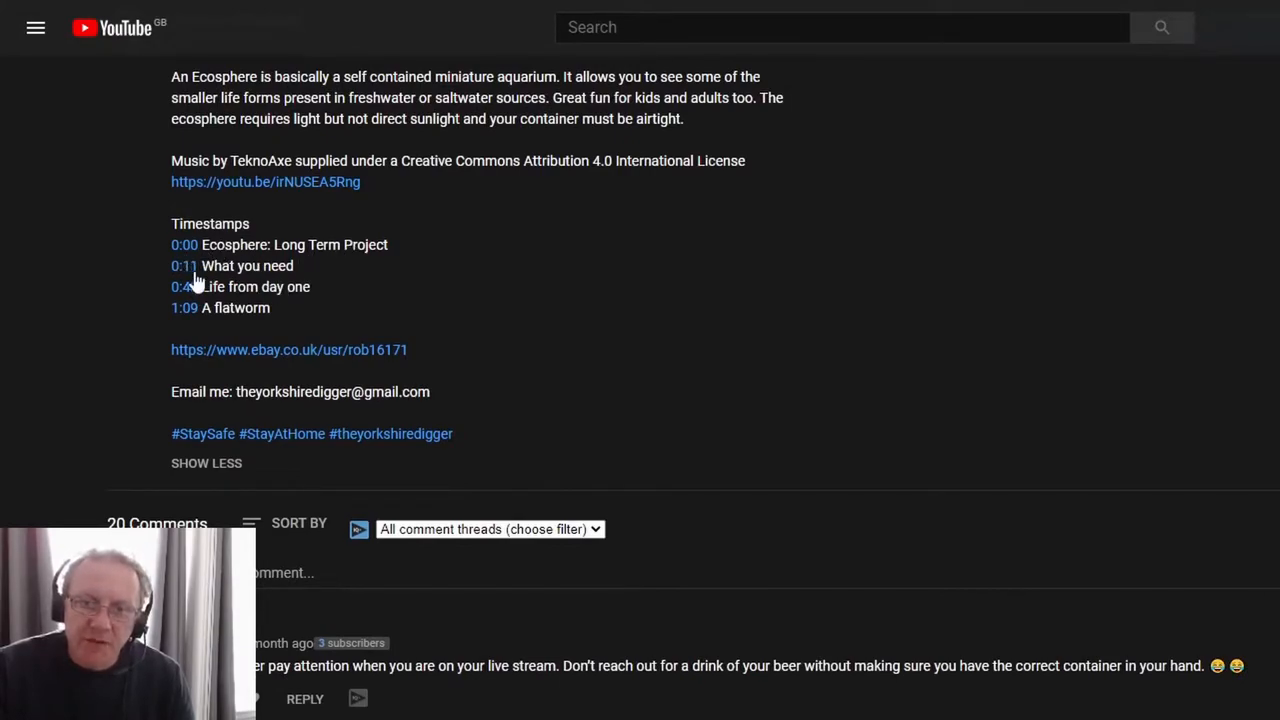
{"action": "mouse_move", "coordinate": [238, 316]}
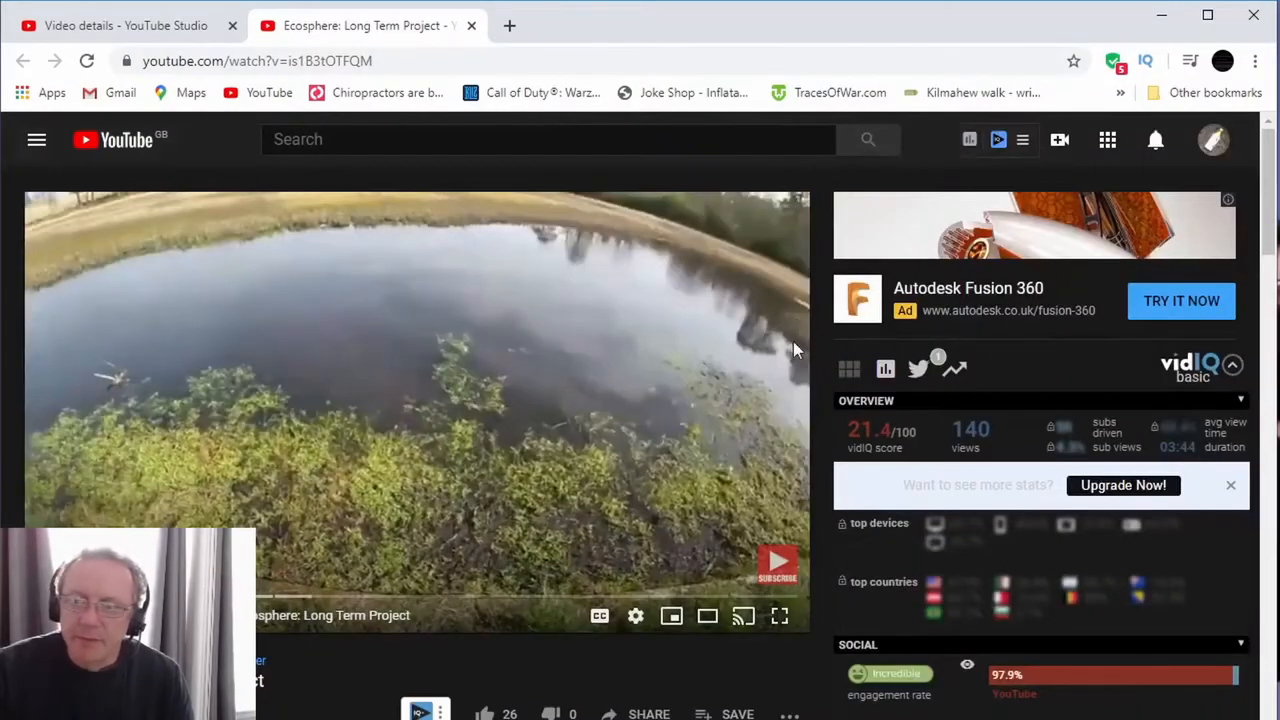
Return to the Studio's Channel videos list and locate the Ecosphere video to open its Details editor
{"action": "left_click", "coordinate": [1212, 140]}
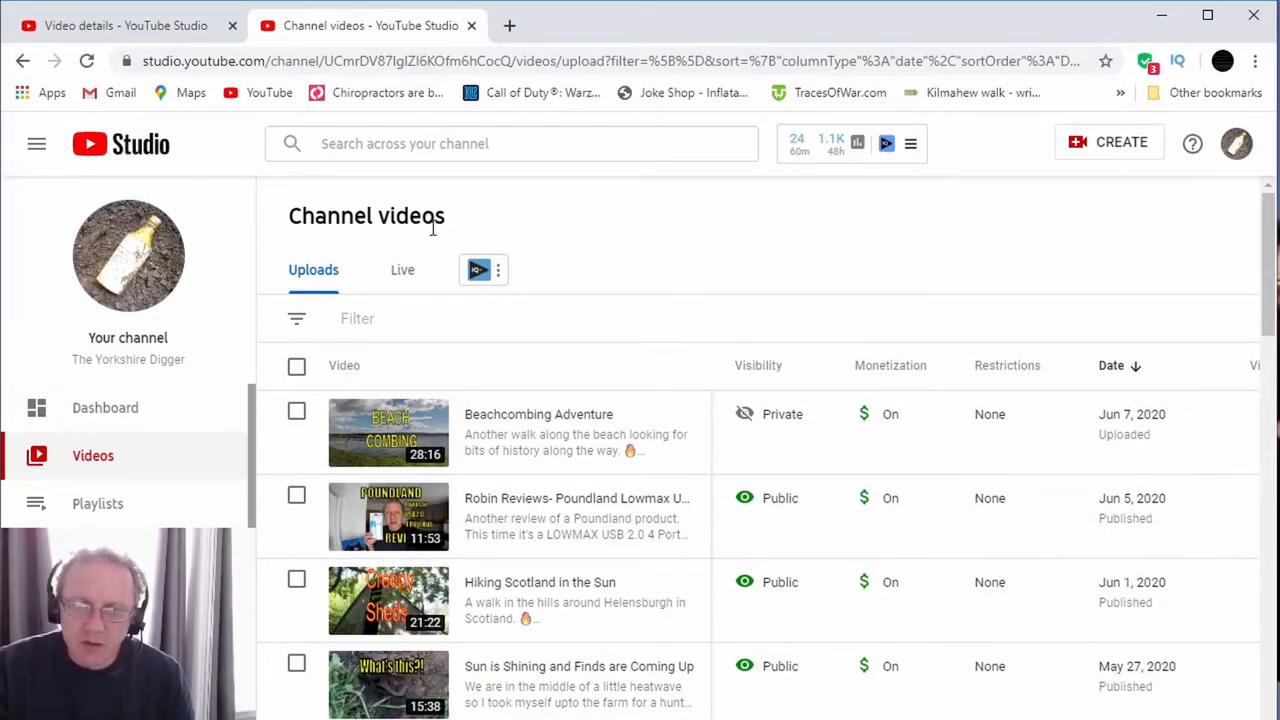
{"action": "scroll", "scroll_direction": "down", "scroll_amount": 3}
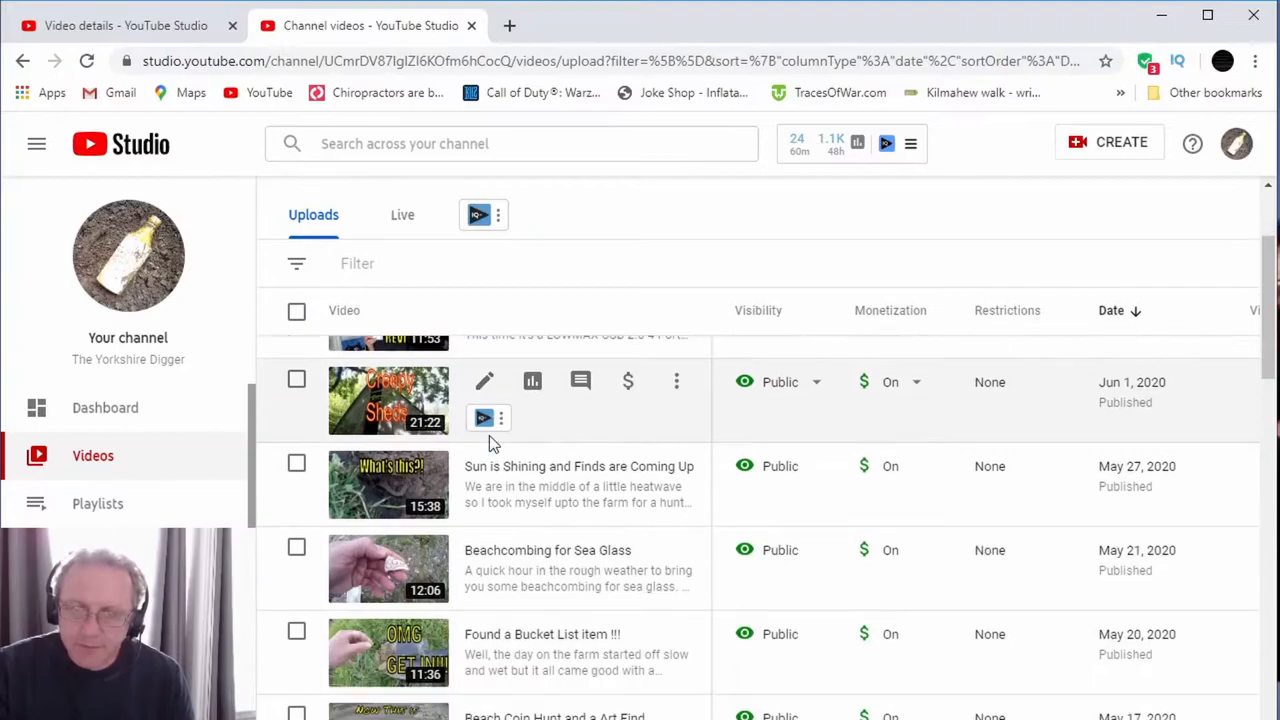
{"action": "scroll", "scroll_direction": "down", "scroll_amount": 3}
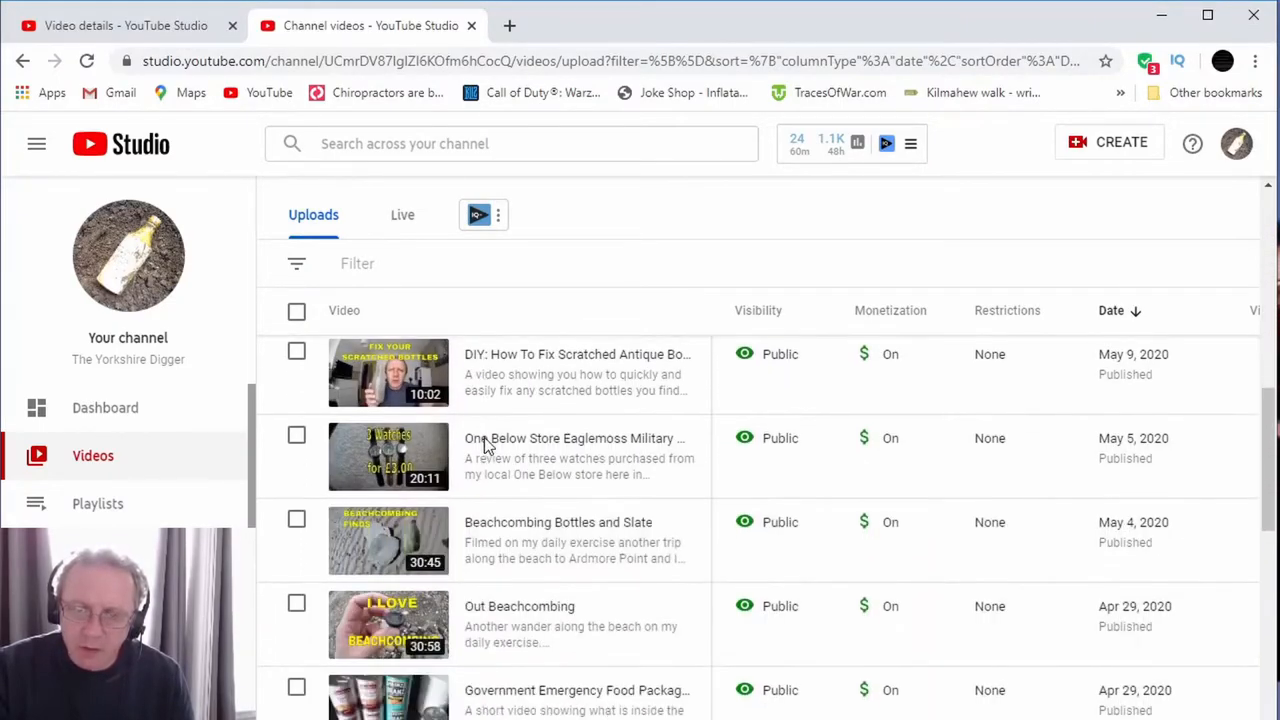
{"action": "scroll", "scroll_direction": "down", "scroll_amount": 3}
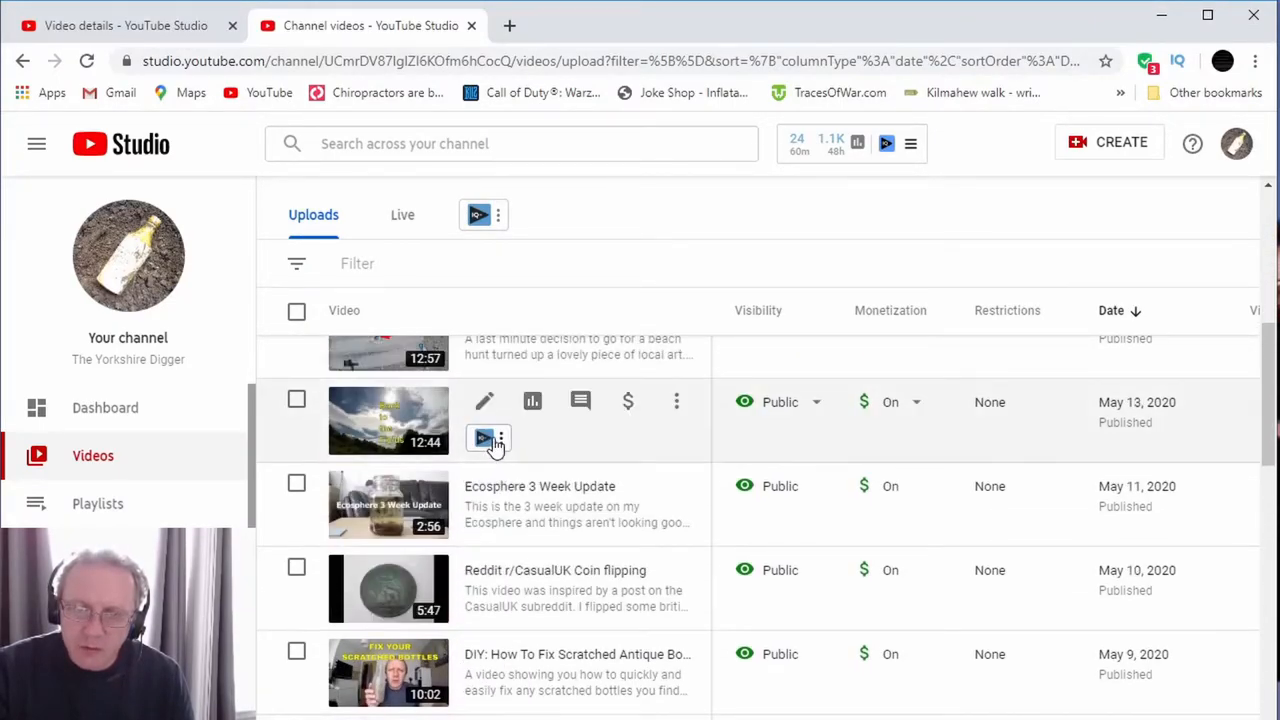
{"action": "scroll", "scroll_direction": "down", "scroll_amount": 3}
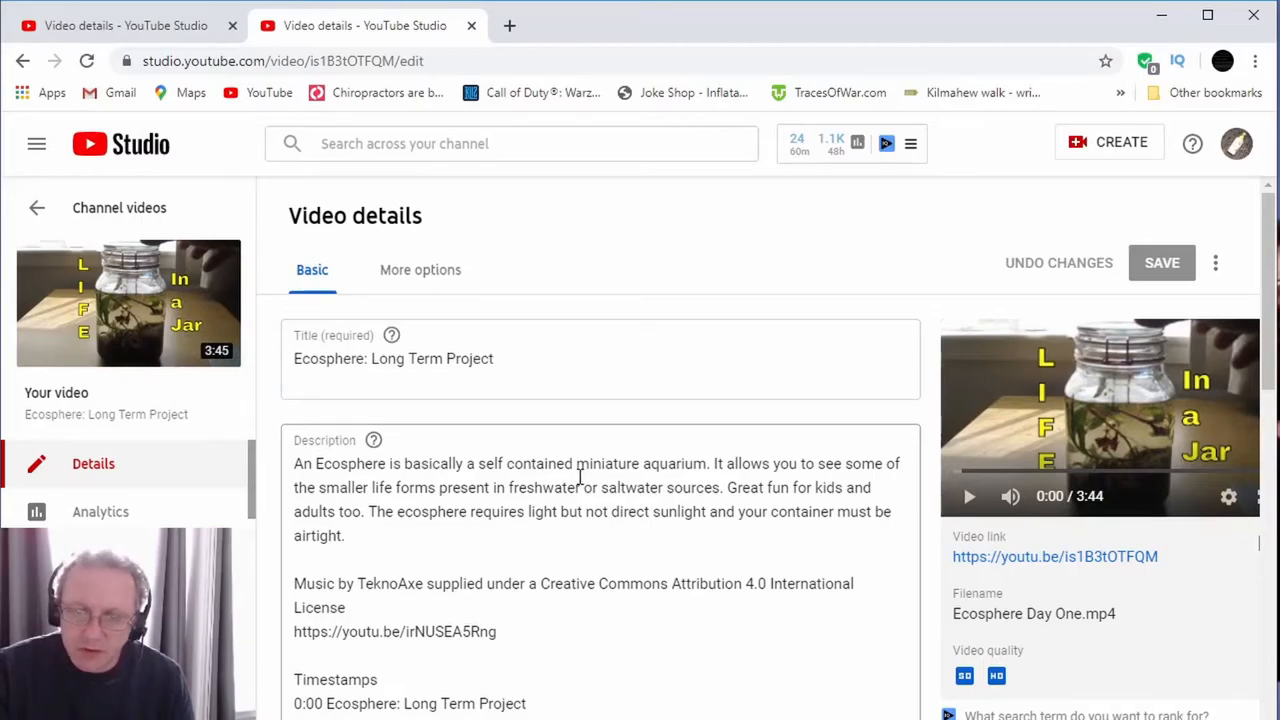
{"action": "scroll", "scroll_direction": "down", "scroll_amount": 3}
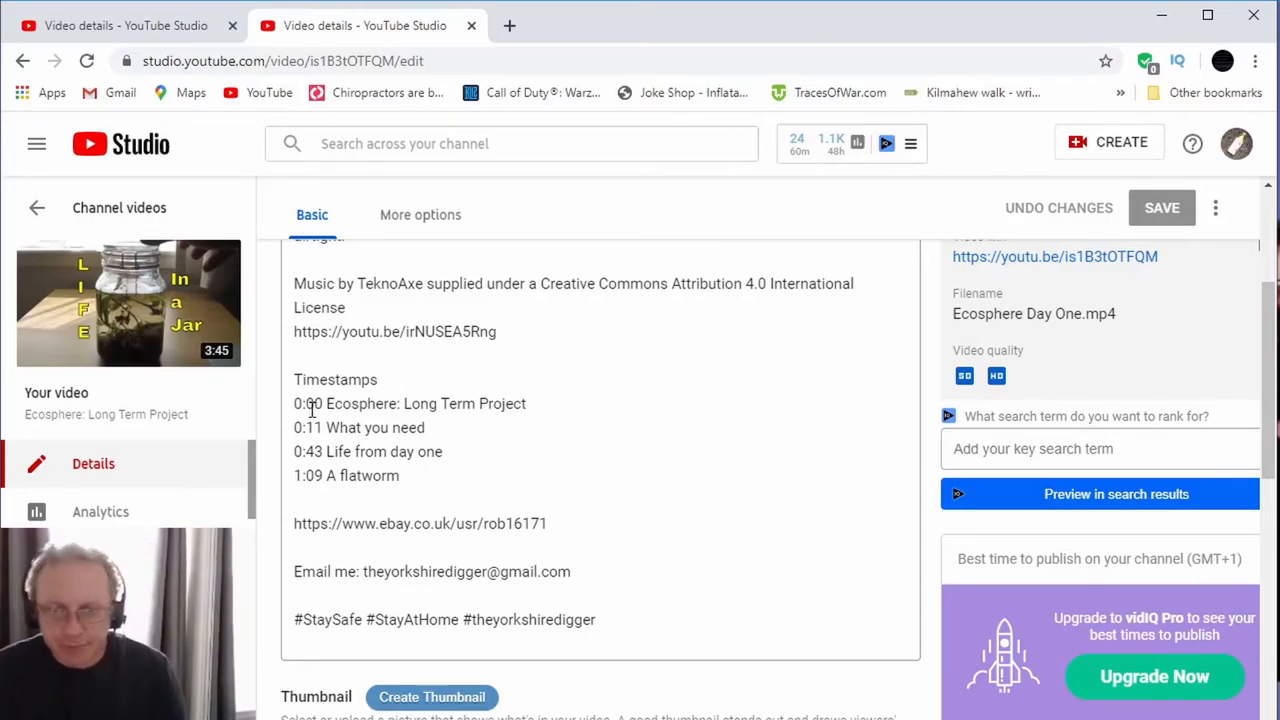
{"action": "left_click", "coordinate": [320, 404]}
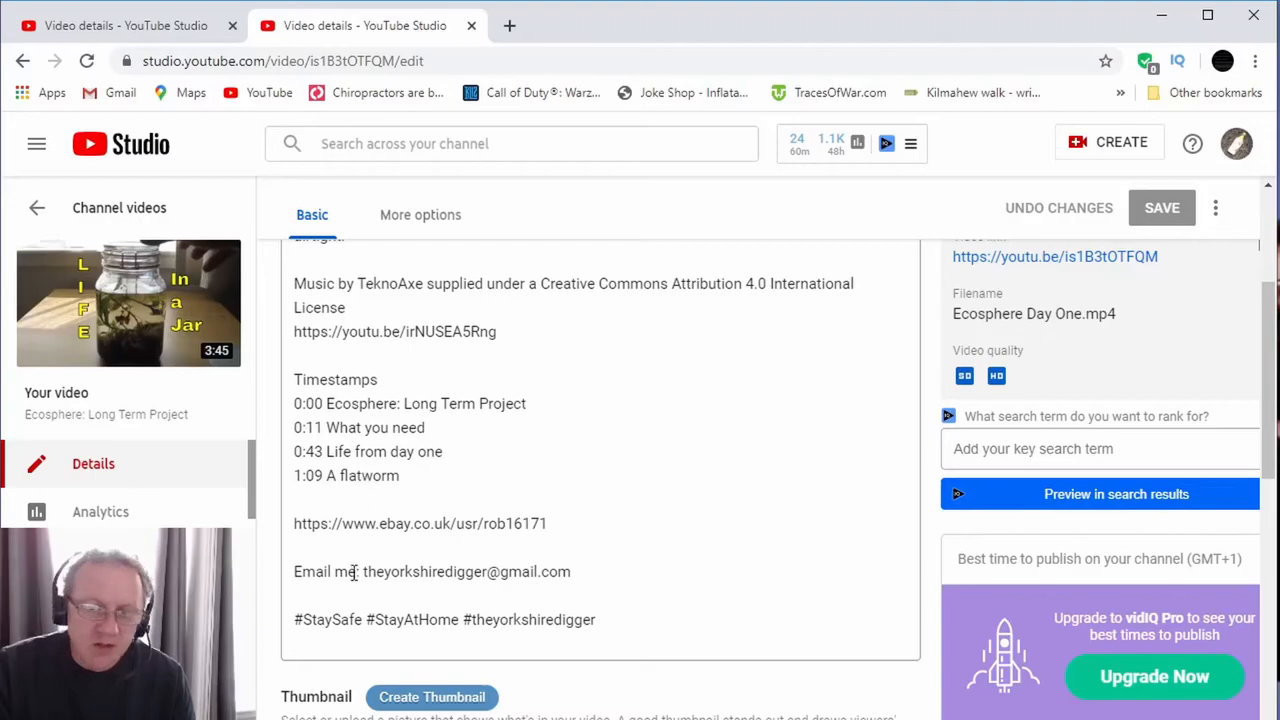
{"action": "mouse_move", "coordinate": [616, 390]}
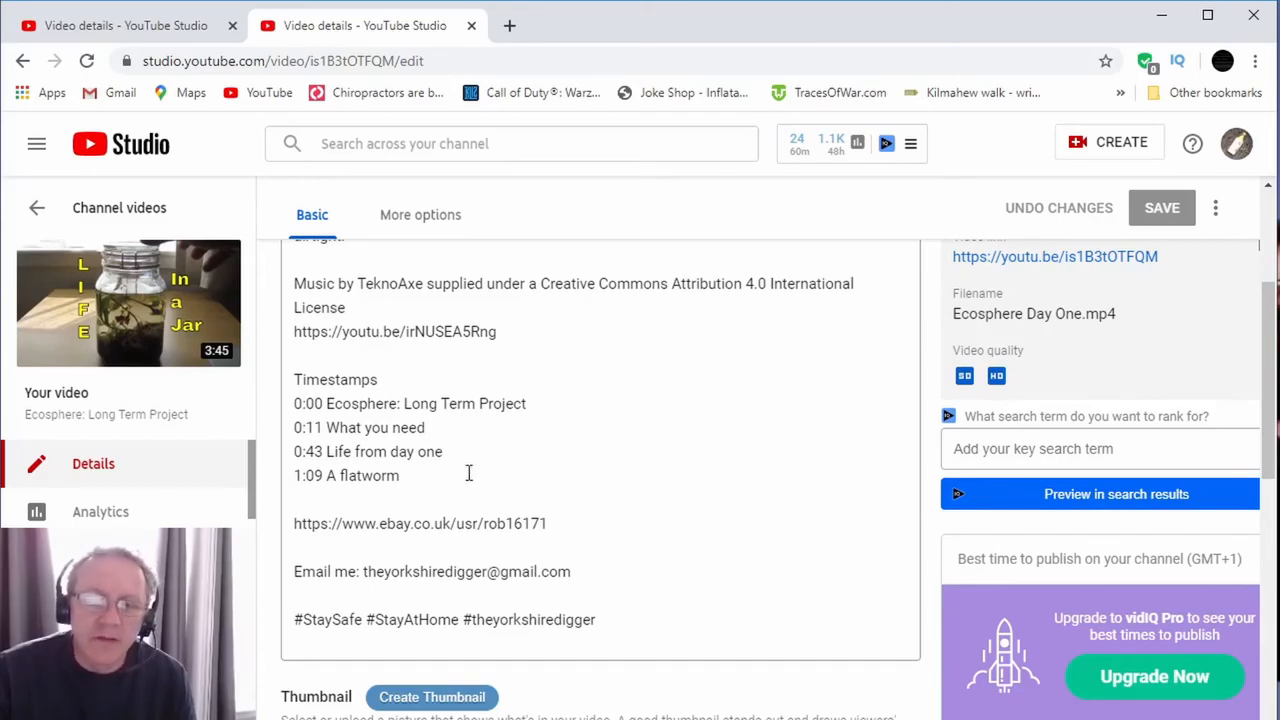
{"action": "mouse_move", "coordinate": [312, 404]}
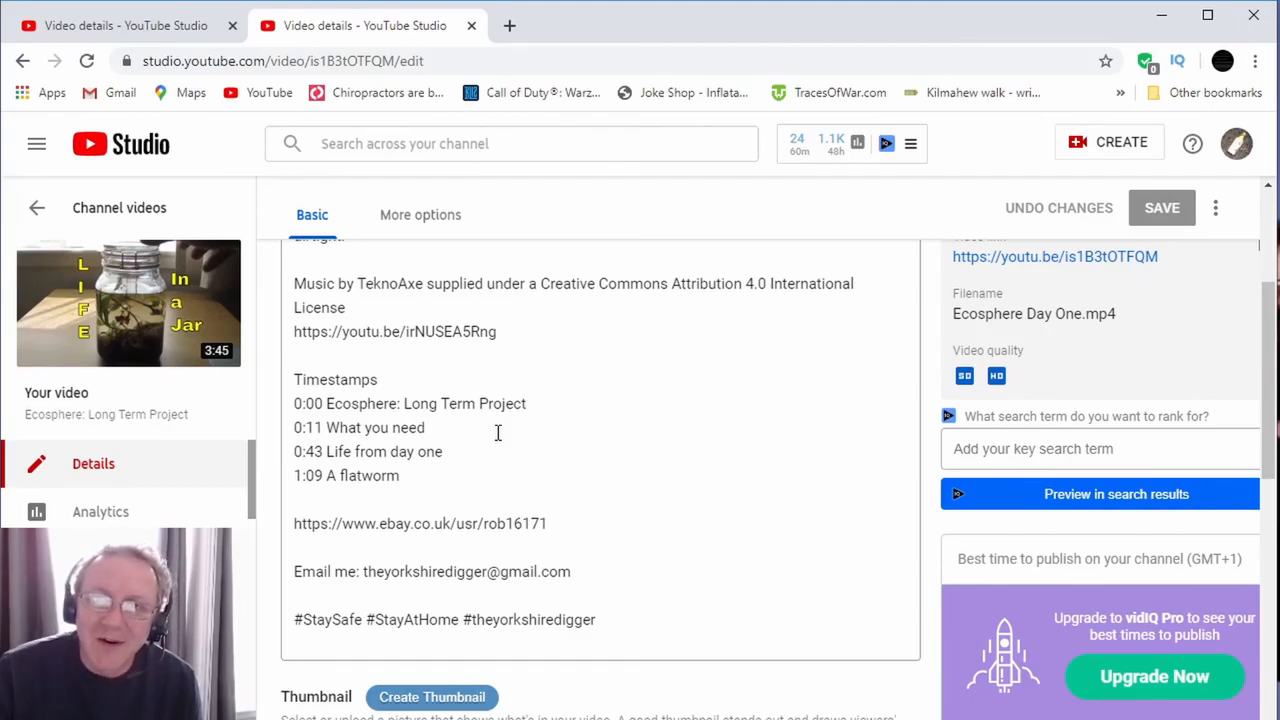
{"action": "mouse_move", "coordinate": [496, 430]}
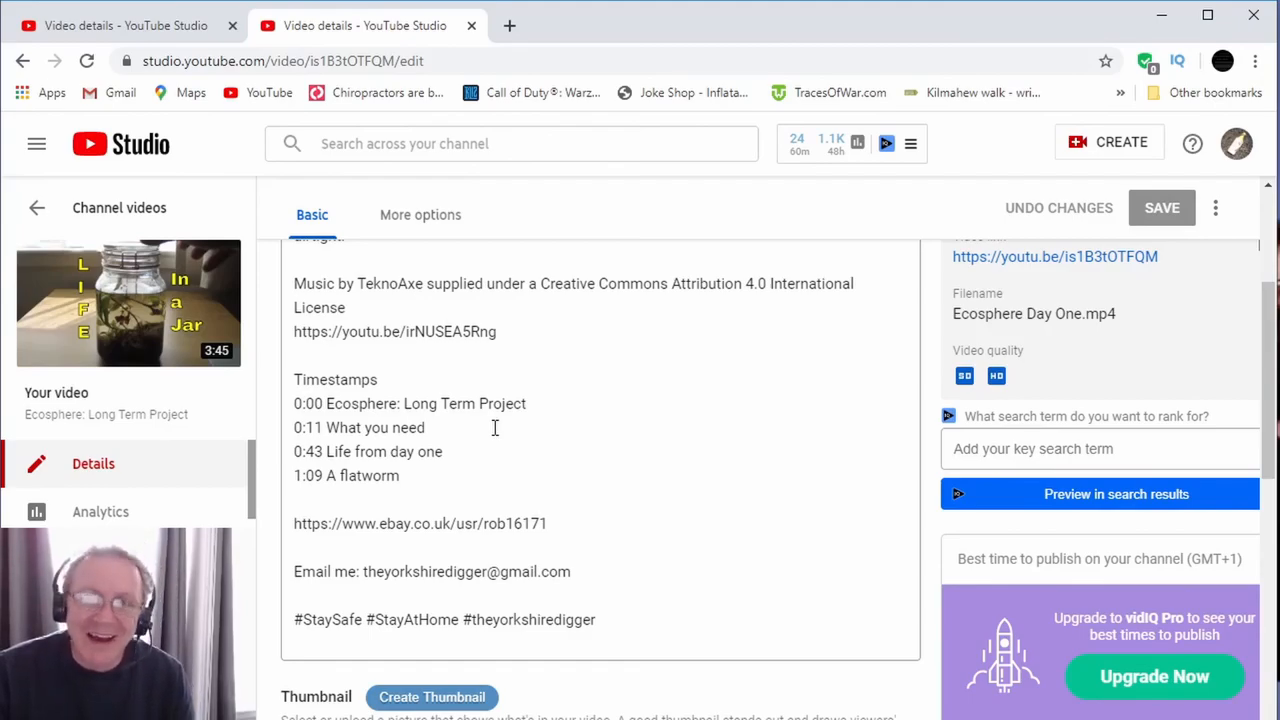